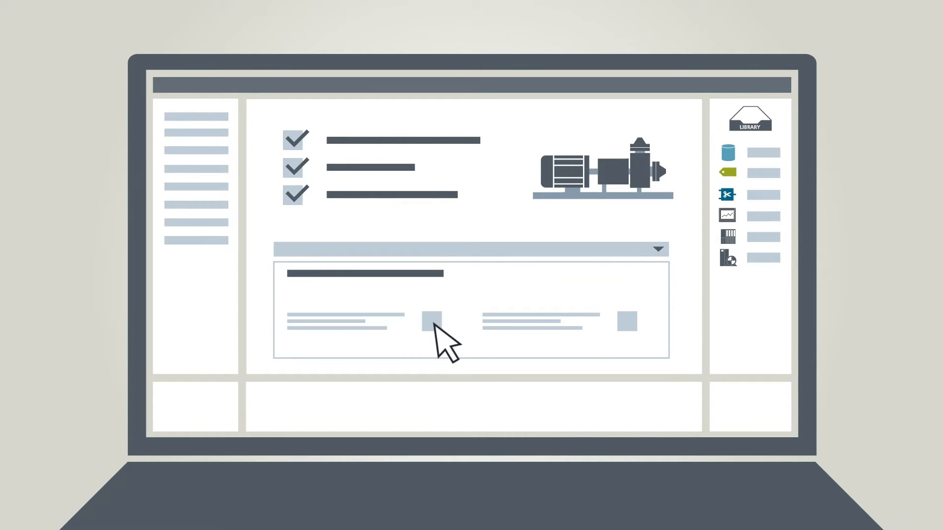
# Show the Network view with the Pump station CPU 1214C on subnet PN/IE_1
pyautogui.click(433, 320)
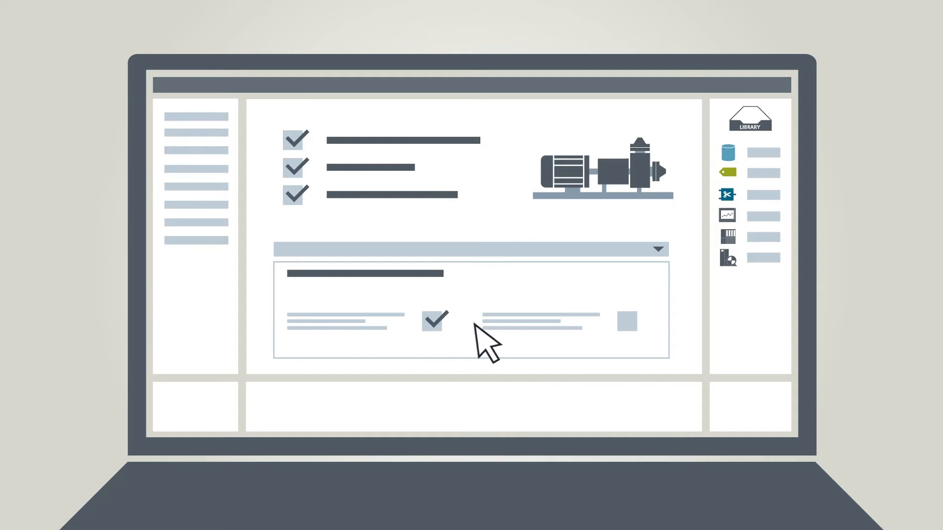
pyautogui.click(628, 322)
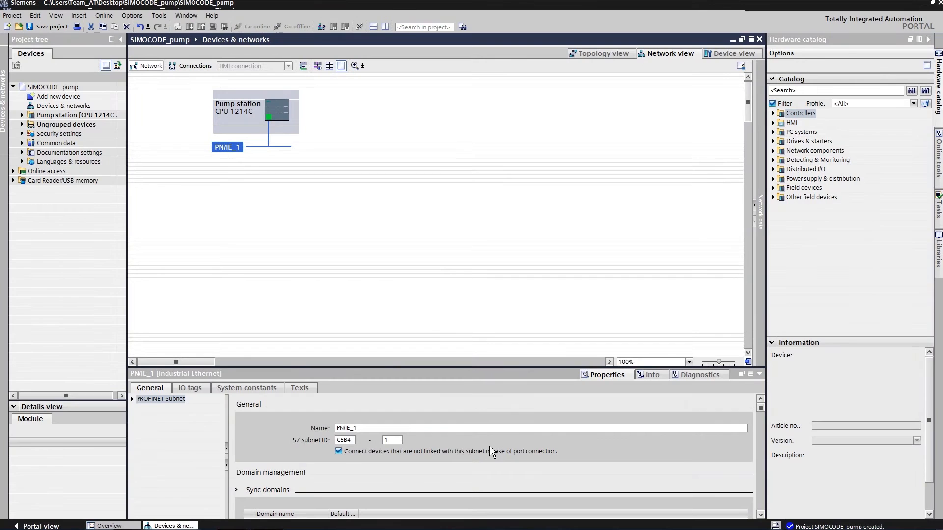
# Add a SIMOCODE pro V PN basic unit 3UF7 011-1A*00-0, V2.0, named Pump_1
pyautogui.click(58, 96)
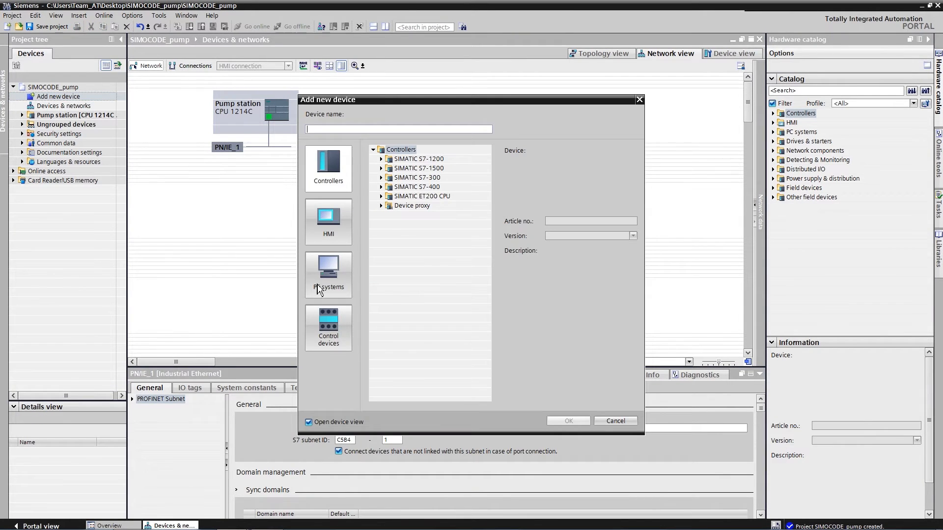
pyautogui.click(328, 328)
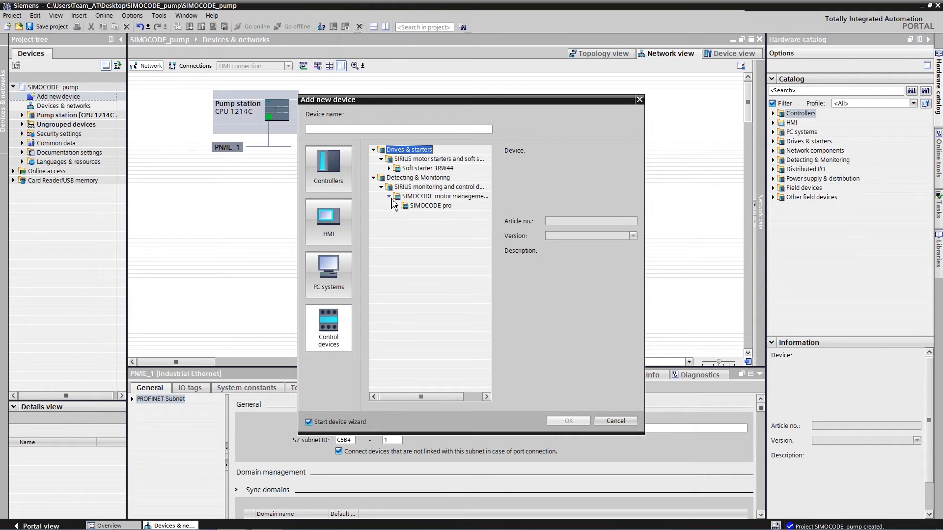
pyautogui.click(396, 206)
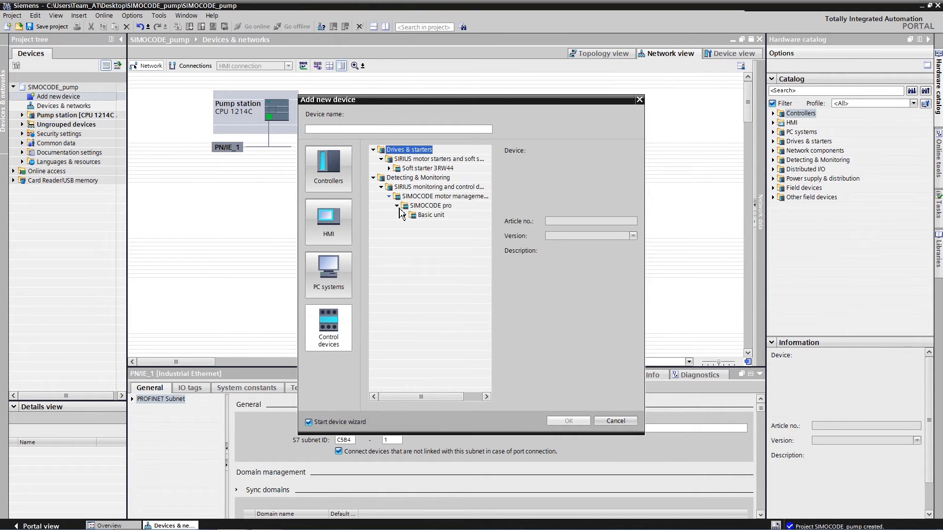
pyautogui.click(405, 215)
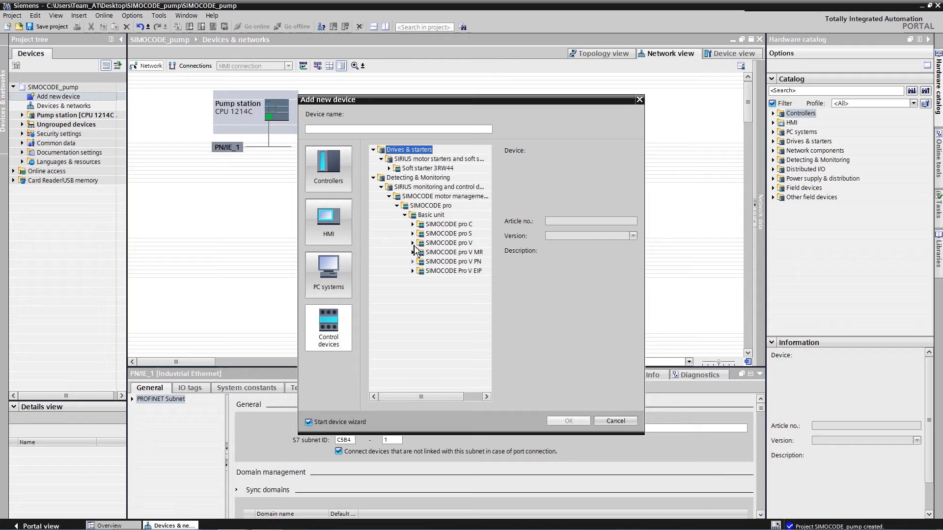
pyautogui.click(413, 261)
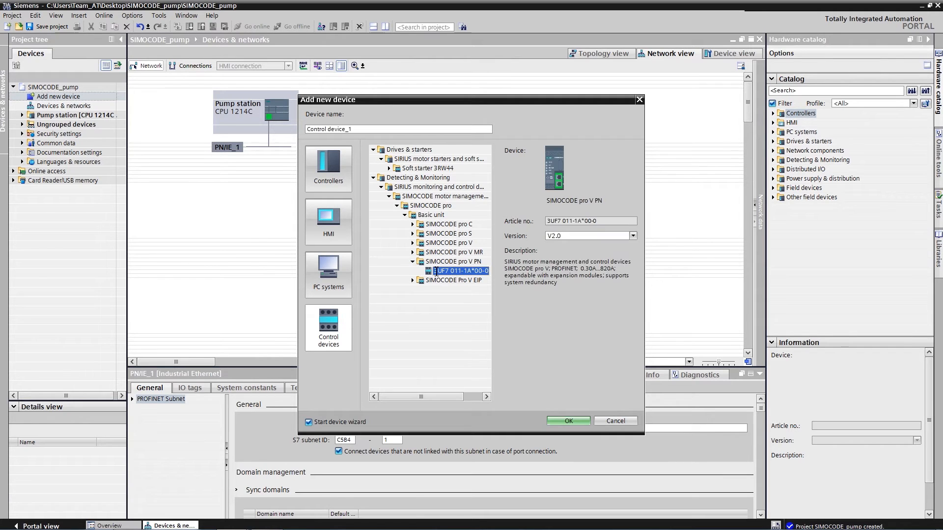
pyautogui.click(396, 128)
pyautogui.write('Pump')
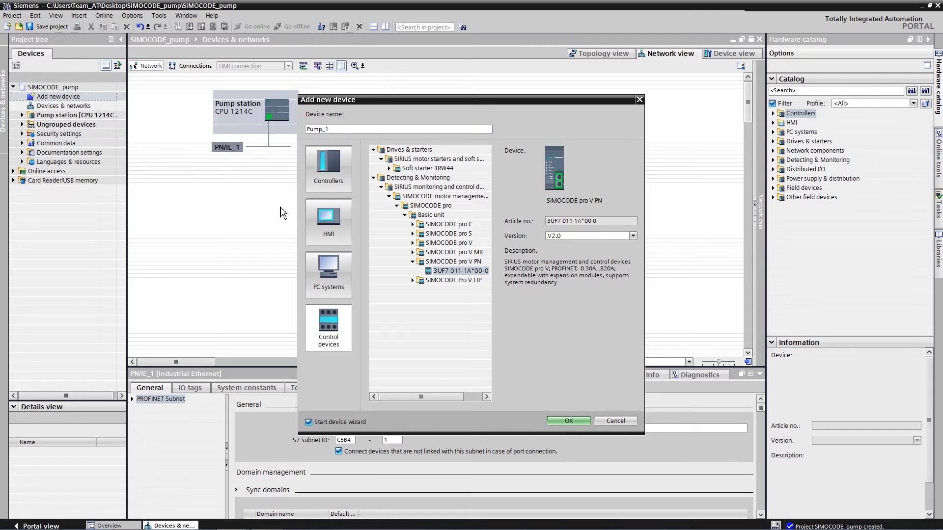
pyautogui.click(309, 422)
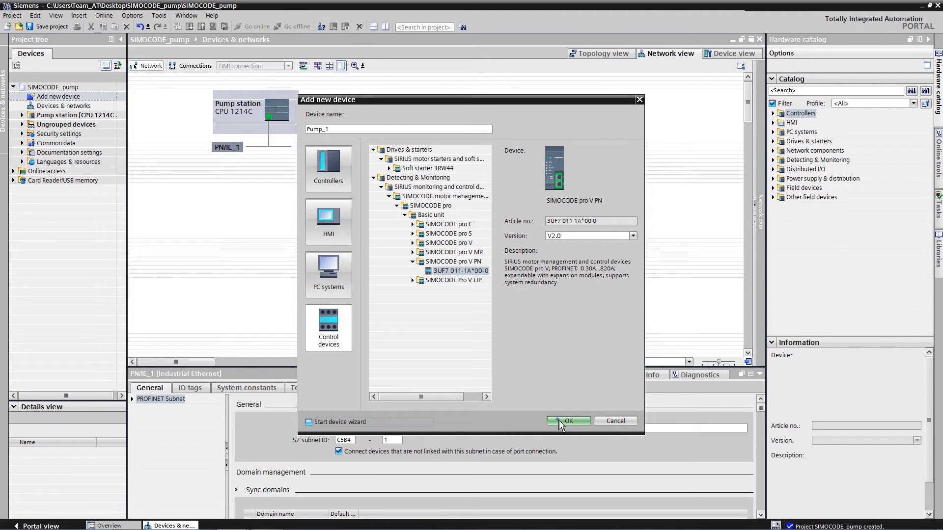
pyautogui.click(566, 422)
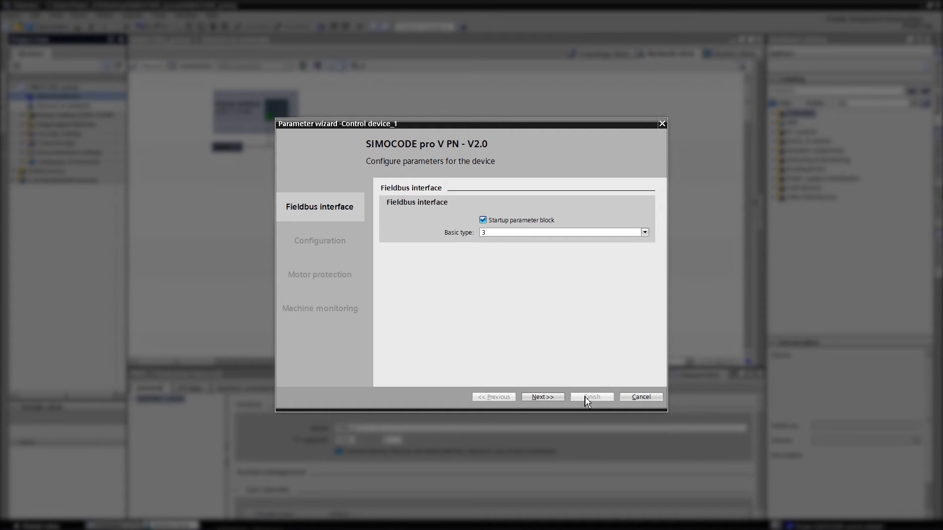
pyautogui.moveTo(553, 354)
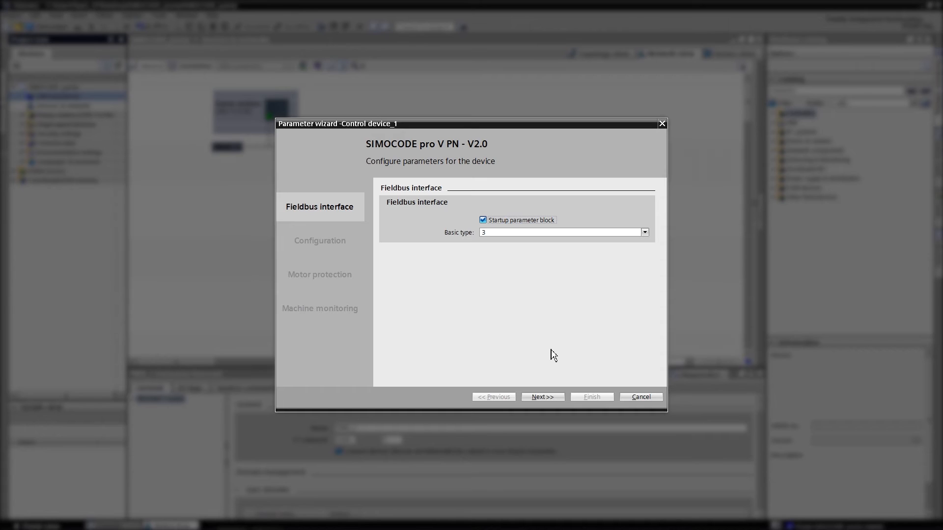
pyautogui.moveTo(542, 397)
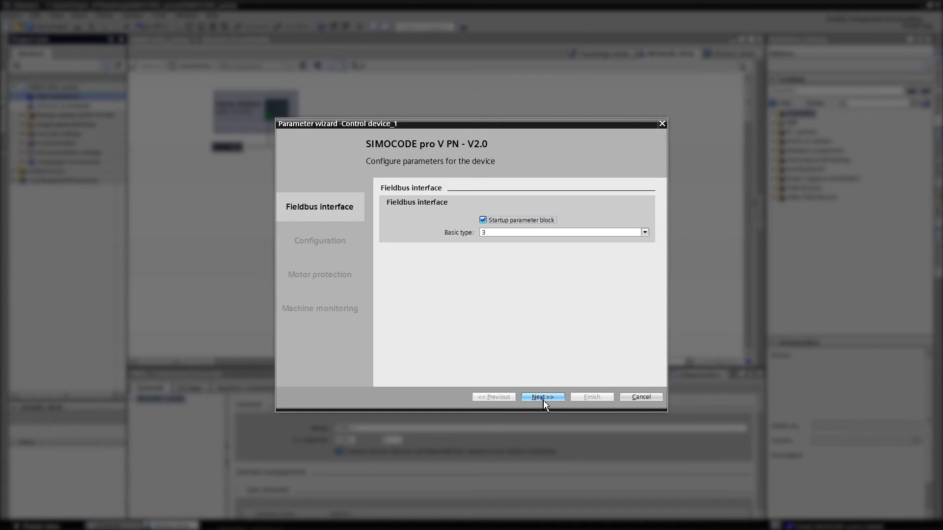
# Advance through the parameter wizard pages so Pump_1 is created in the network
pyautogui.click(542, 397)
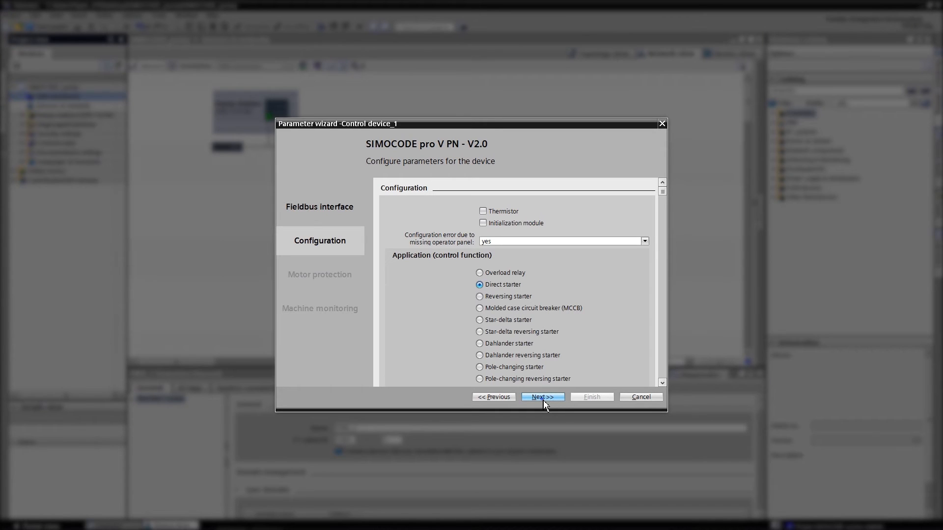
pyautogui.click(541, 397)
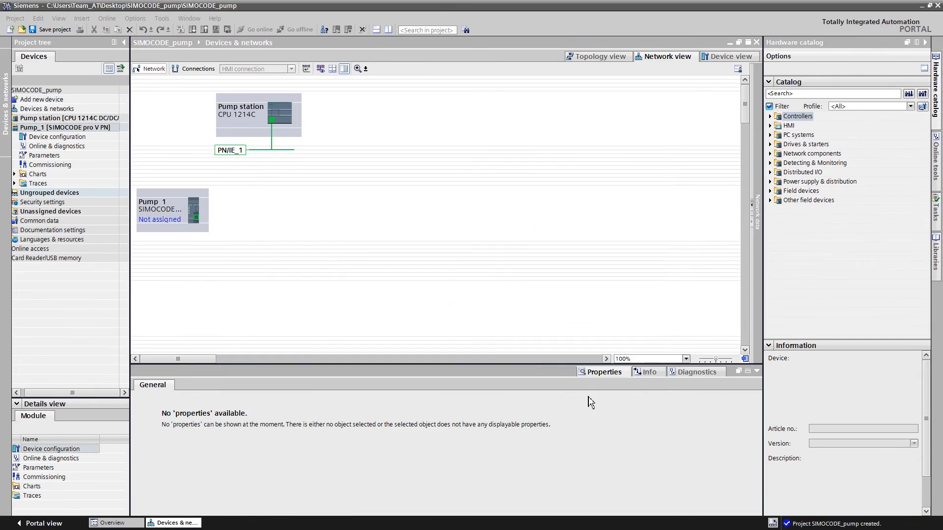
# Create a new chart Chart_2 with comment 'my Program' under Pump_1's Charts
pyautogui.click(37, 174)
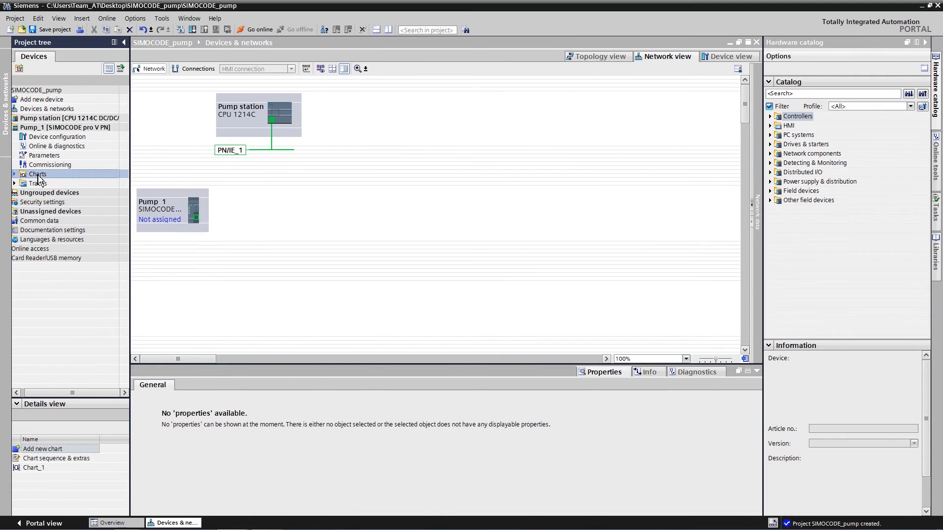
pyautogui.click(14, 174)
pyautogui.write('my Program')
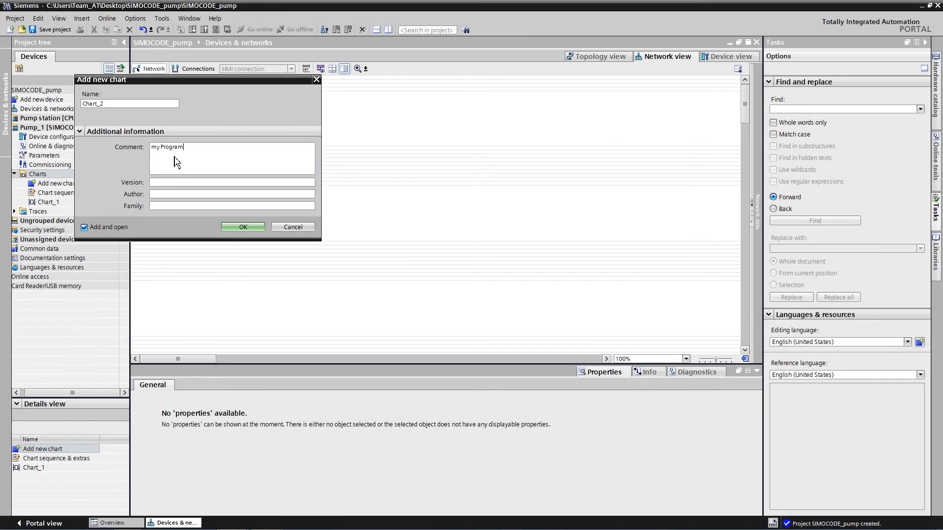
pyautogui.click(243, 227)
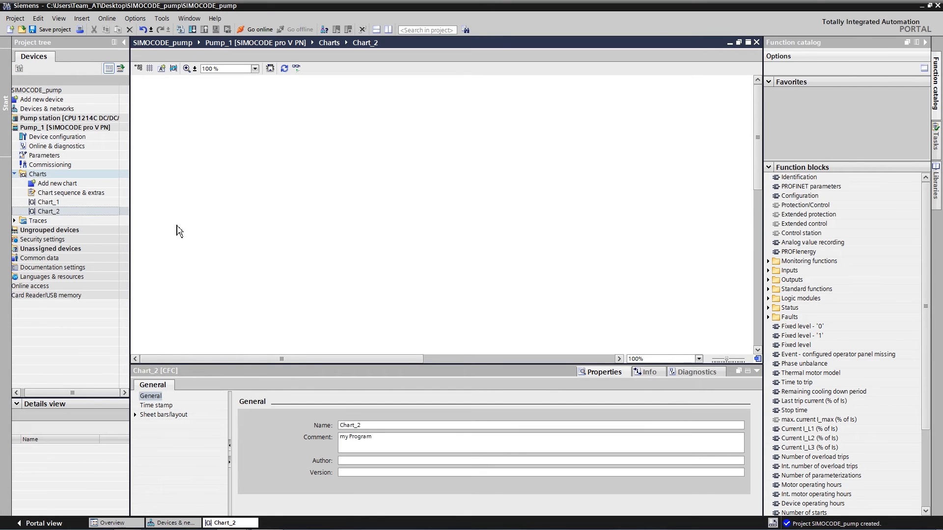
pyautogui.click(15, 175)
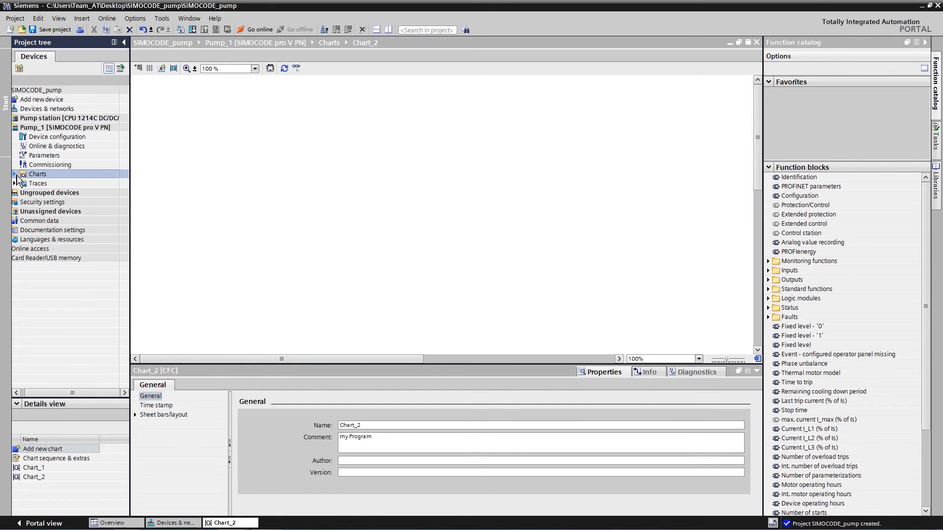
pyautogui.click(15, 175)
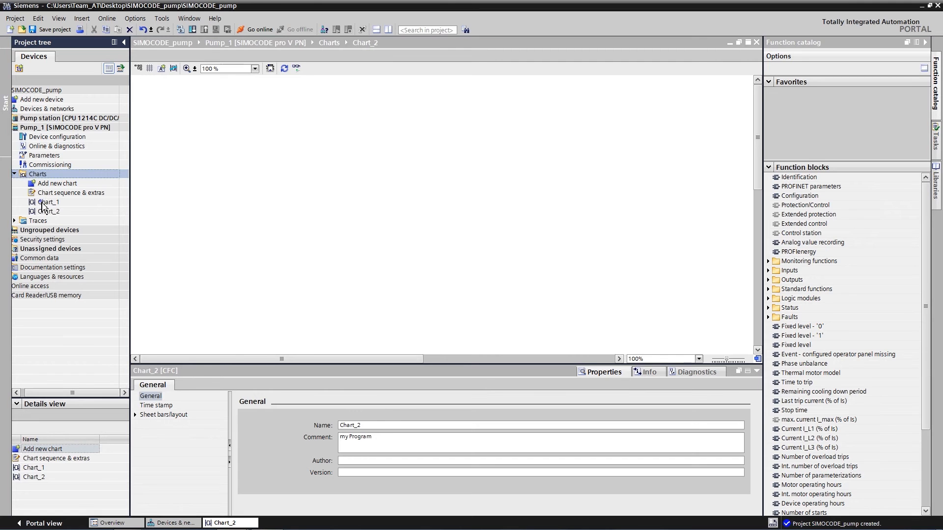
# View Chart_1's function blocks, then return to the network with Pump_1, Pump_2 and Pump_3
pyautogui.doubleClick(49, 202)
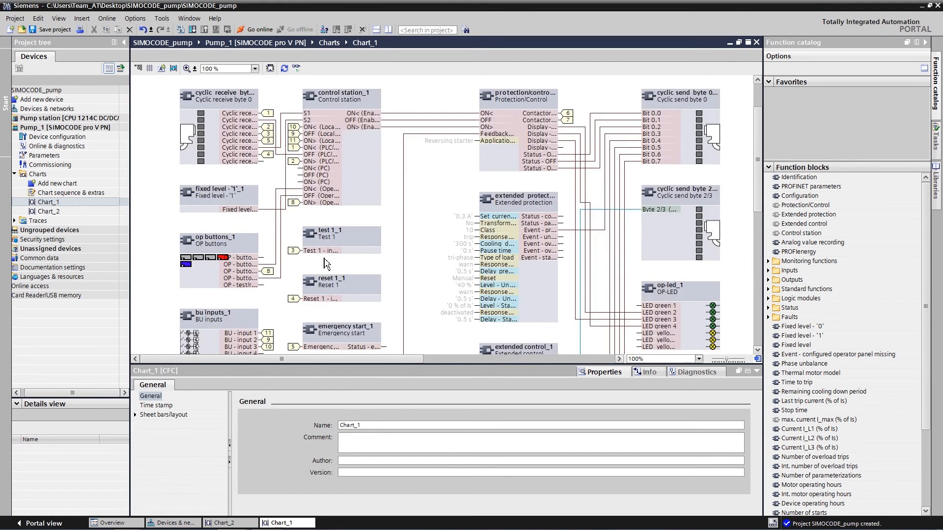
pyautogui.moveTo(408, 361)
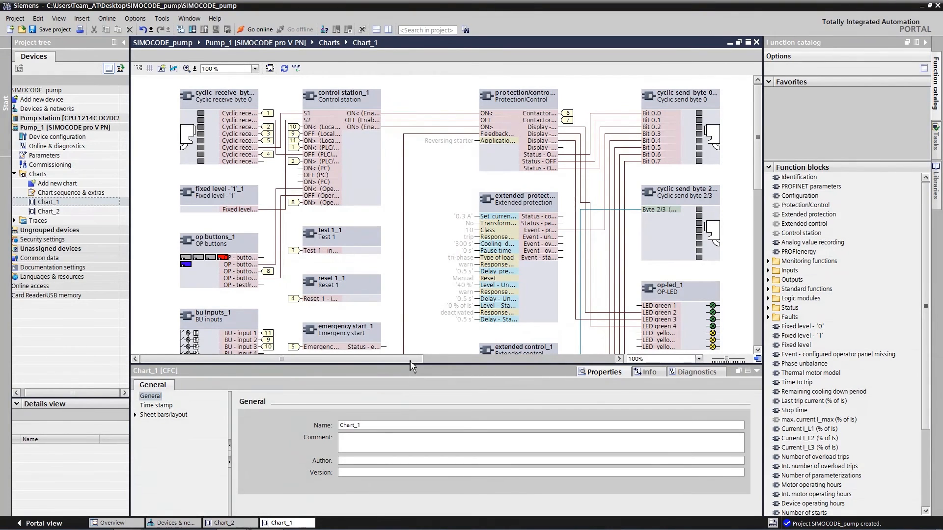
pyautogui.click(14, 175)
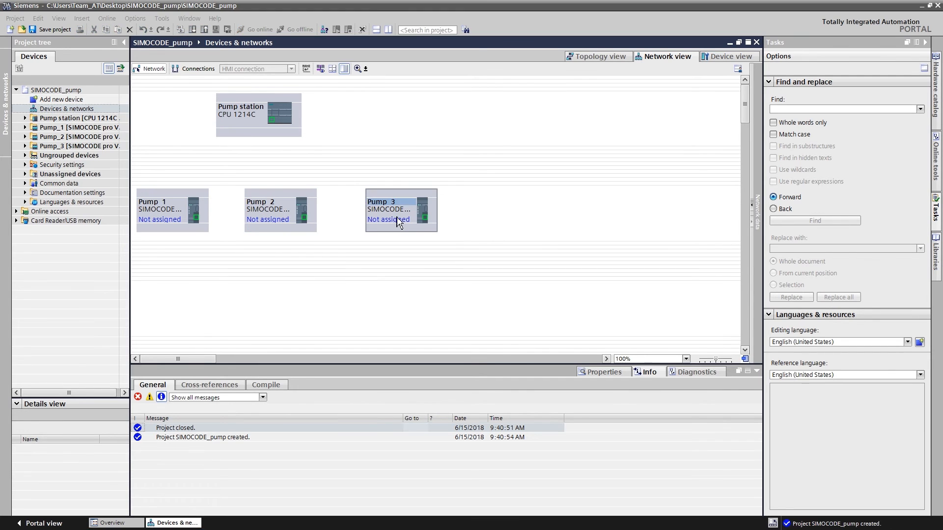
# Rename the three feeders to Pump1, Pump2 and Pump3 and open Pump1's contents
pyautogui.click(172, 211)
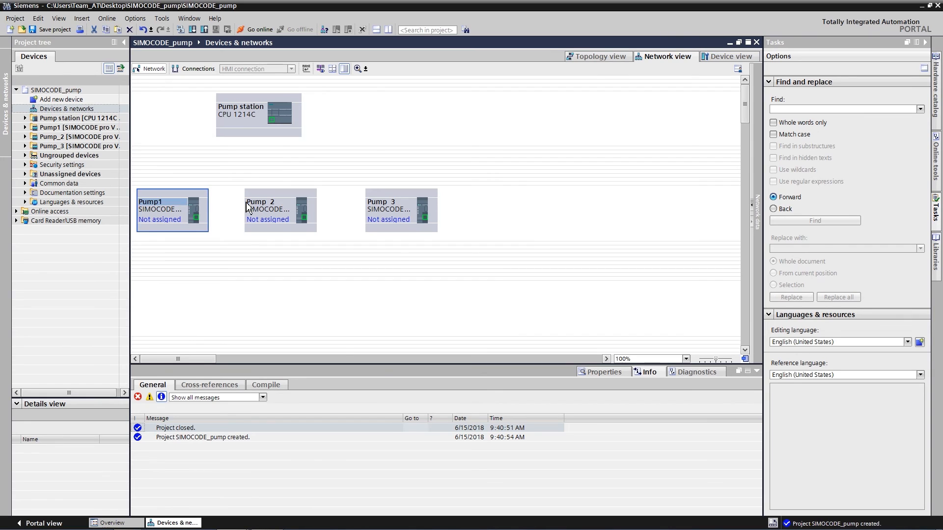
pyautogui.click(280, 205)
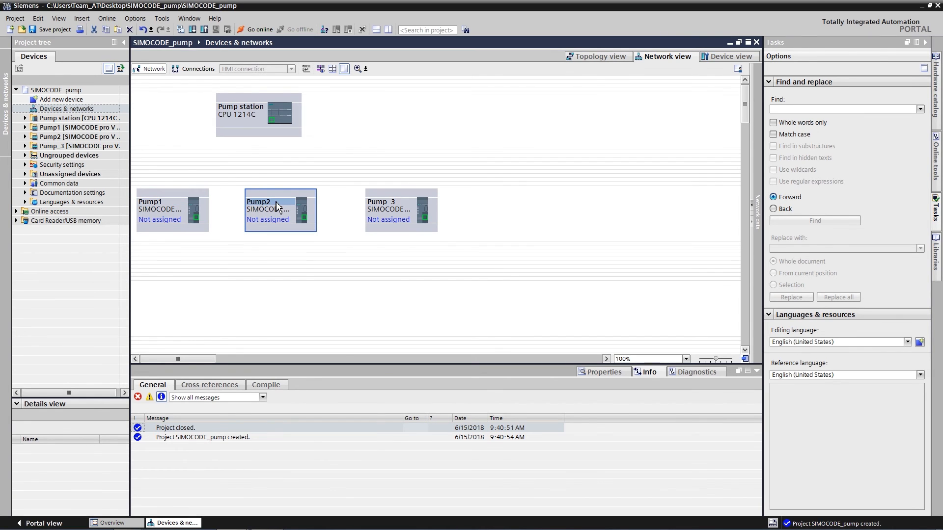
pyautogui.doubleClick(388, 202)
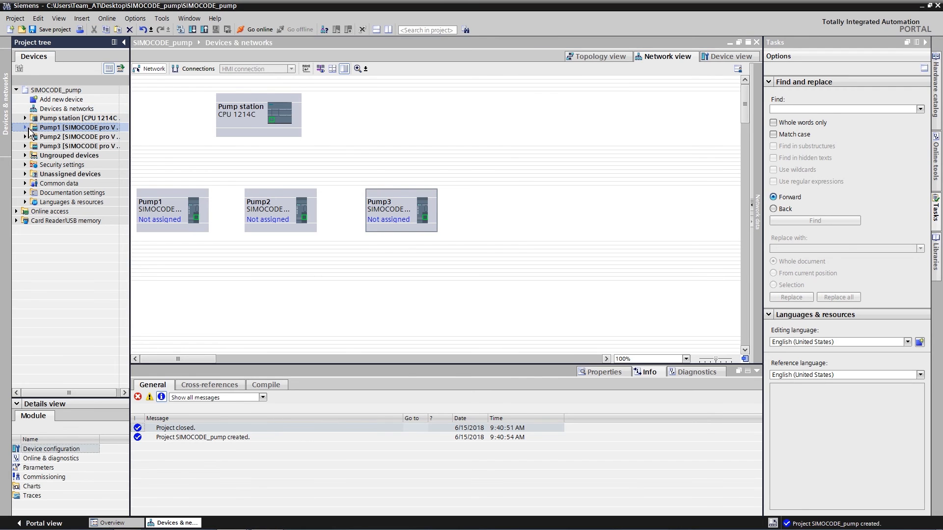
pyautogui.doubleClick(62, 156)
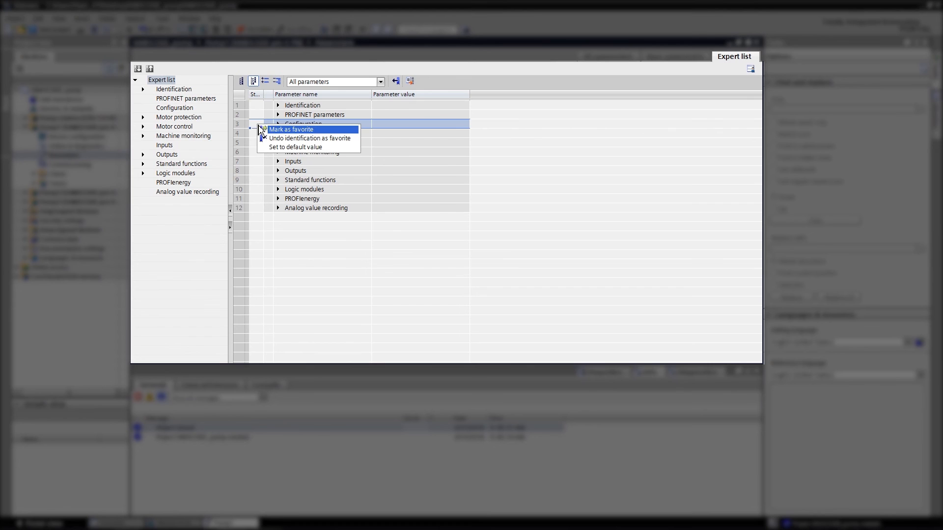
# Mark Pump1's Configuration parameters as favorites and mass-copy them to Pump2 and Pump3
pyautogui.click(278, 123)
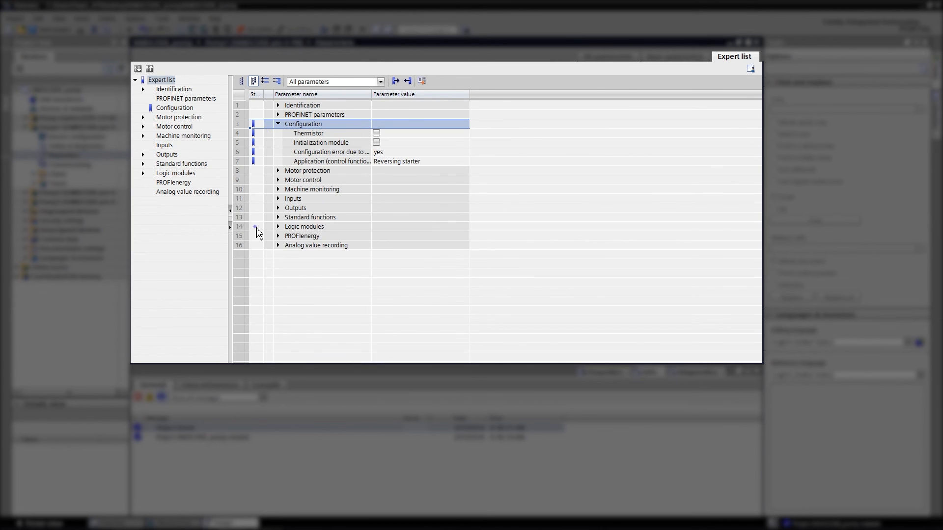
pyautogui.click(304, 227)
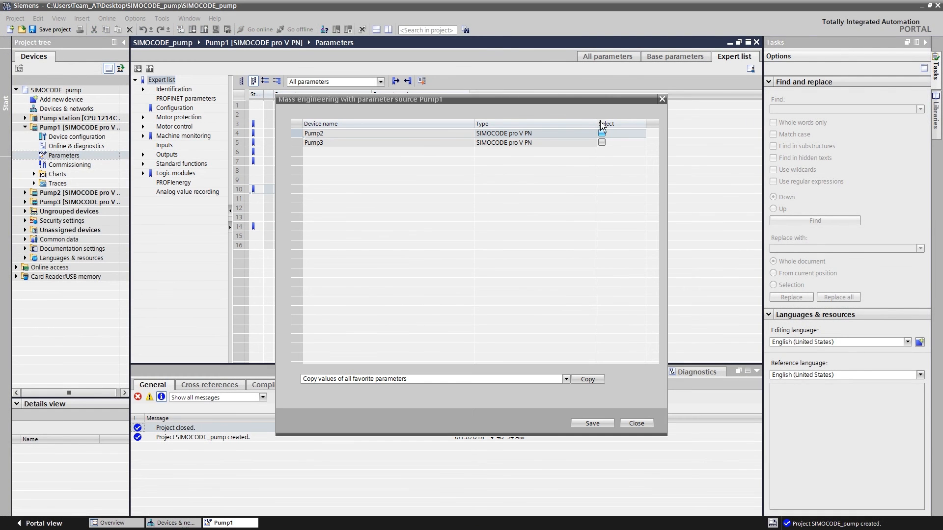
pyautogui.click(601, 142)
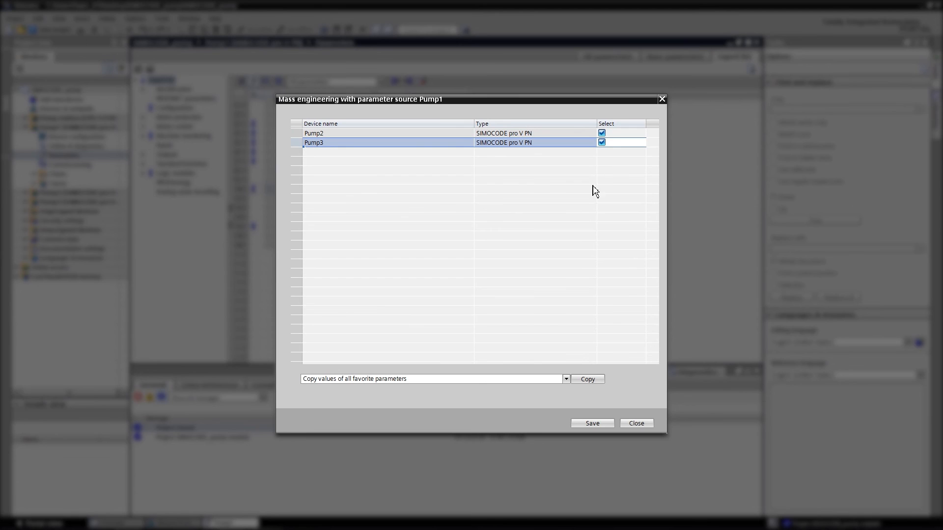
pyautogui.click(636, 423)
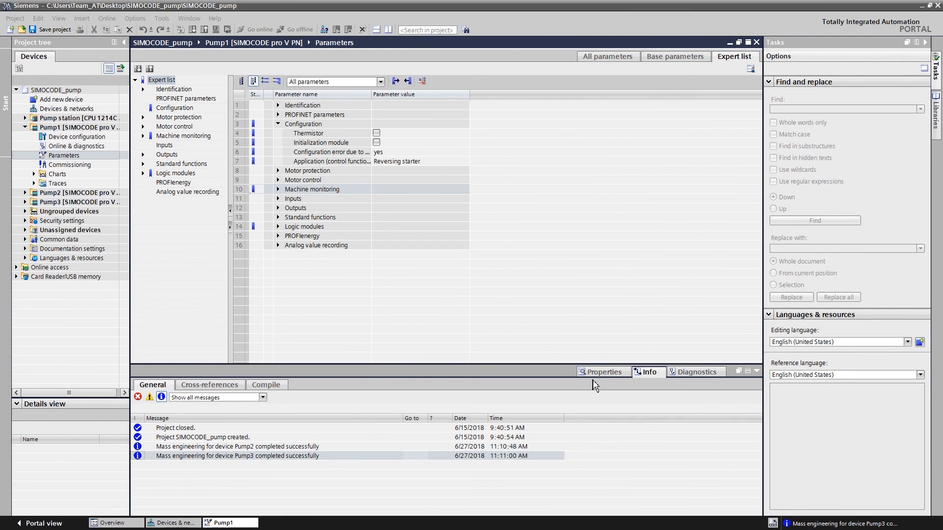
pyautogui.click(65, 109)
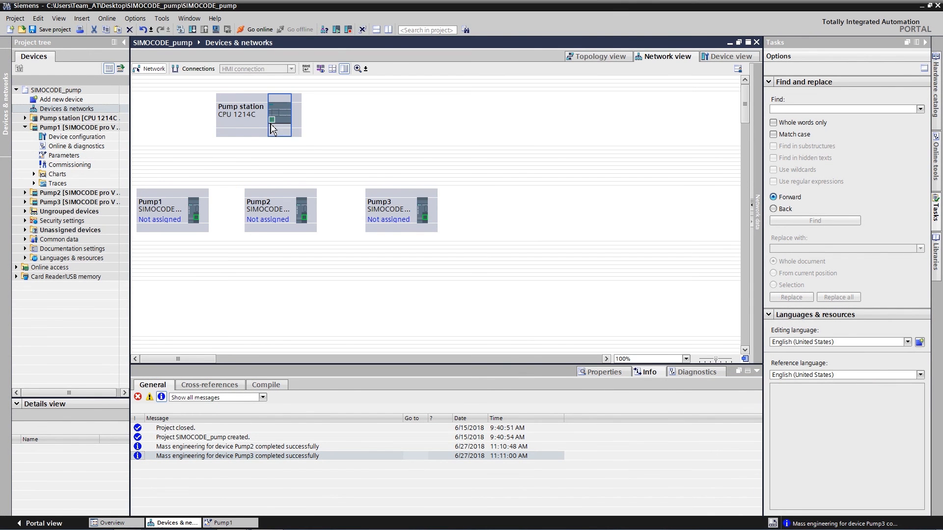